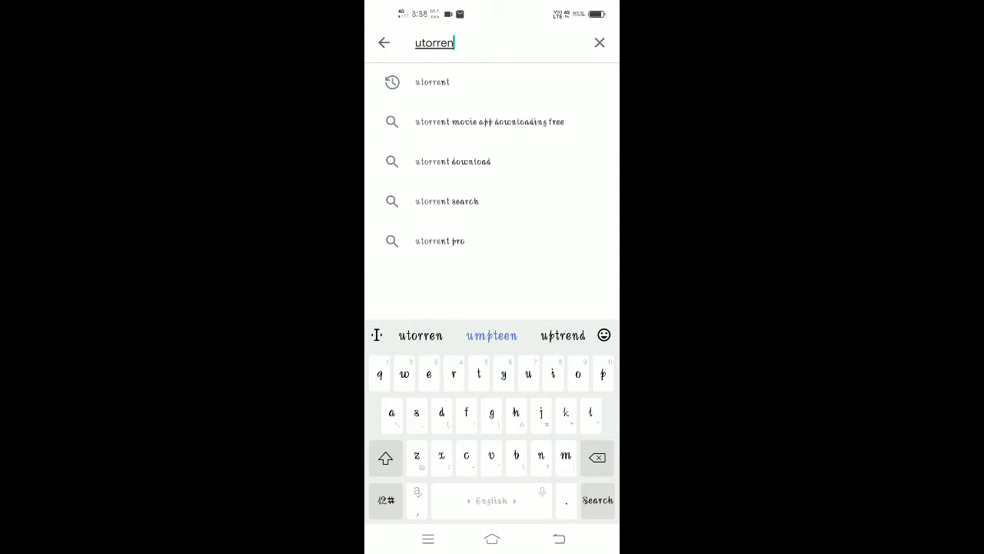
Select the µTorrent – Torrent Downloader listing in Play Store and start its installation.
{"action": "left_click", "coordinate": [432, 82]}
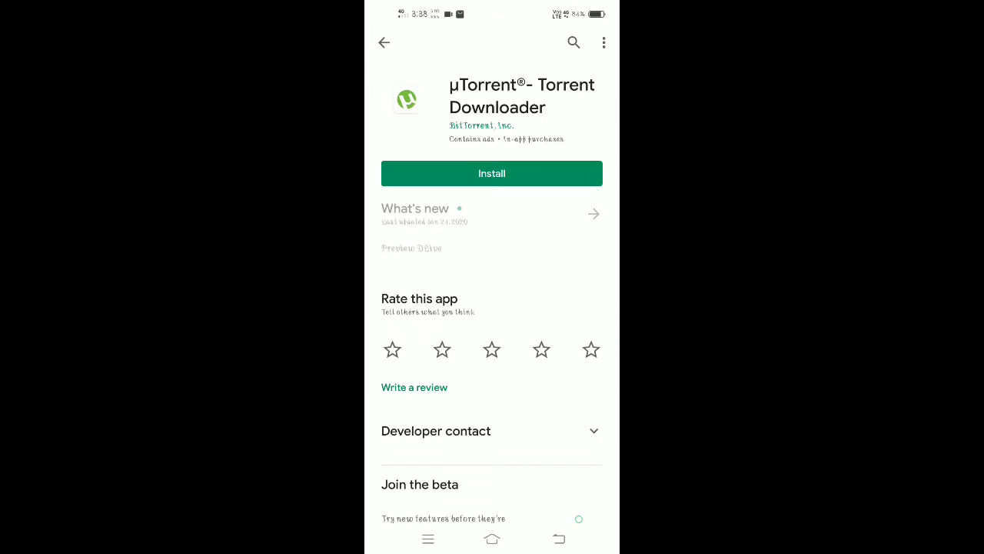
{"action": "left_click", "coordinate": [492, 172]}
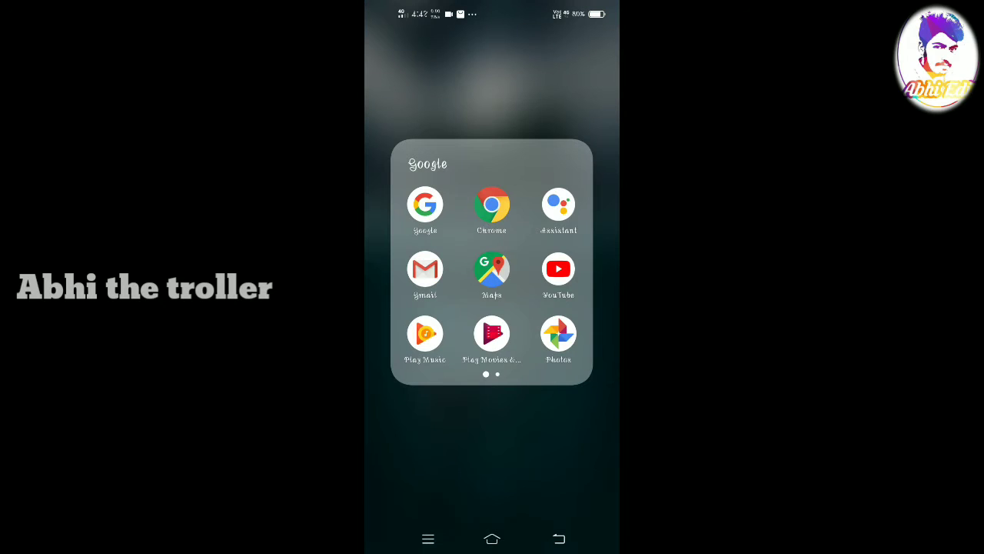
Launch Chrome from the Google folder and search the web for 'Movierulz' from the address bar.
{"action": "left_click", "coordinate": [492, 206]}
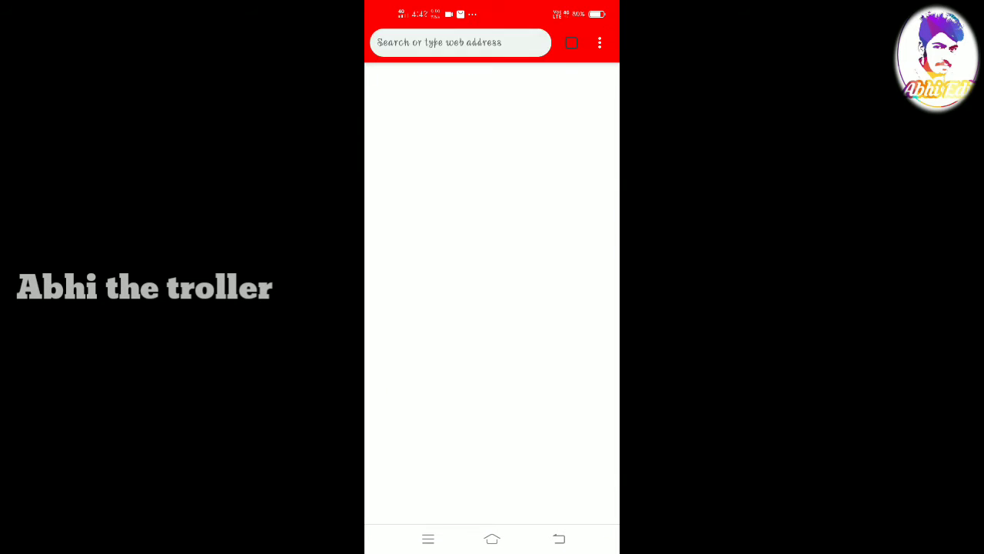
{"action": "left_click", "coordinate": [572, 43]}
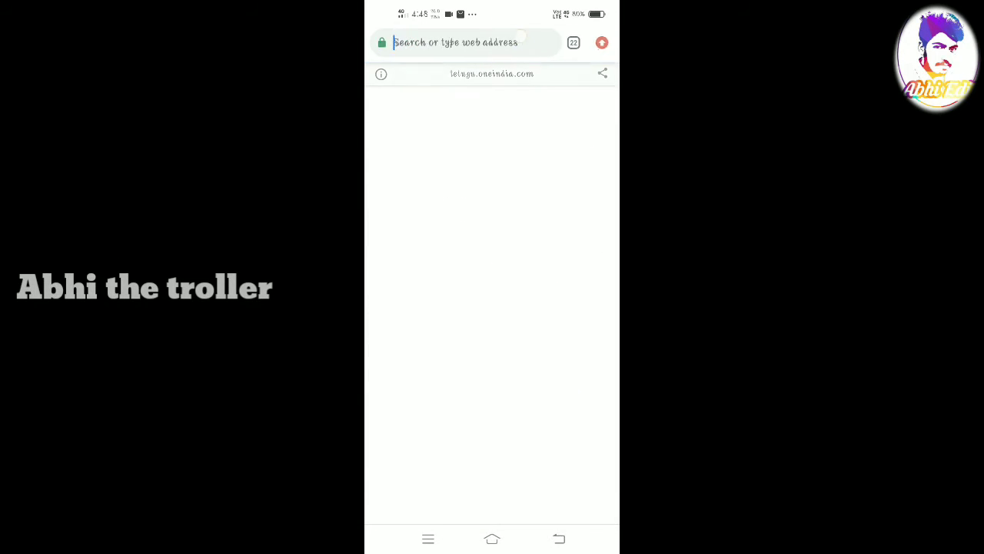
{"action": "left_click", "coordinate": [454, 43]}
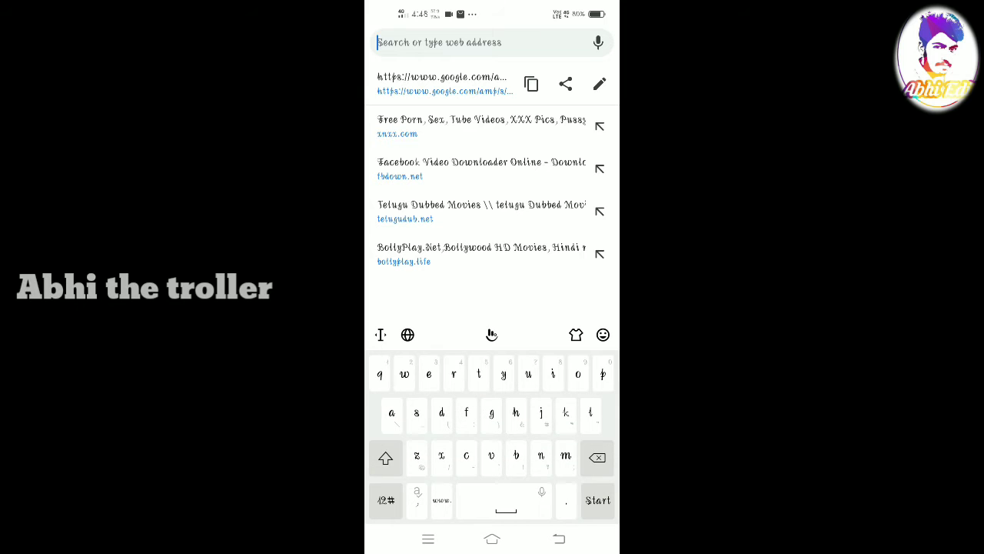
{"action": "type", "text": "Movierulz"}
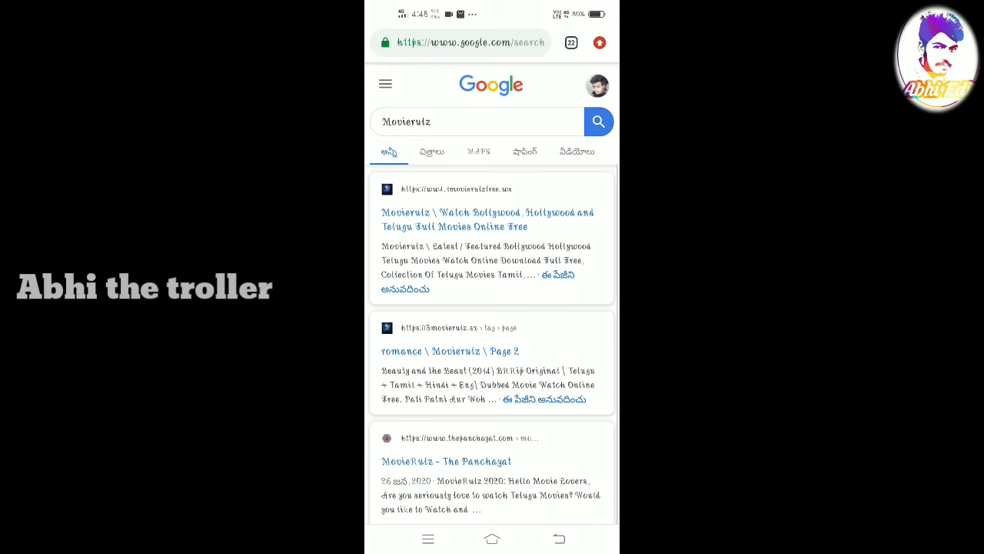
Go to the 'romance | Movierulz' result to load the 3Movierulz romance listings page.
{"action": "left_click", "coordinate": [489, 219]}
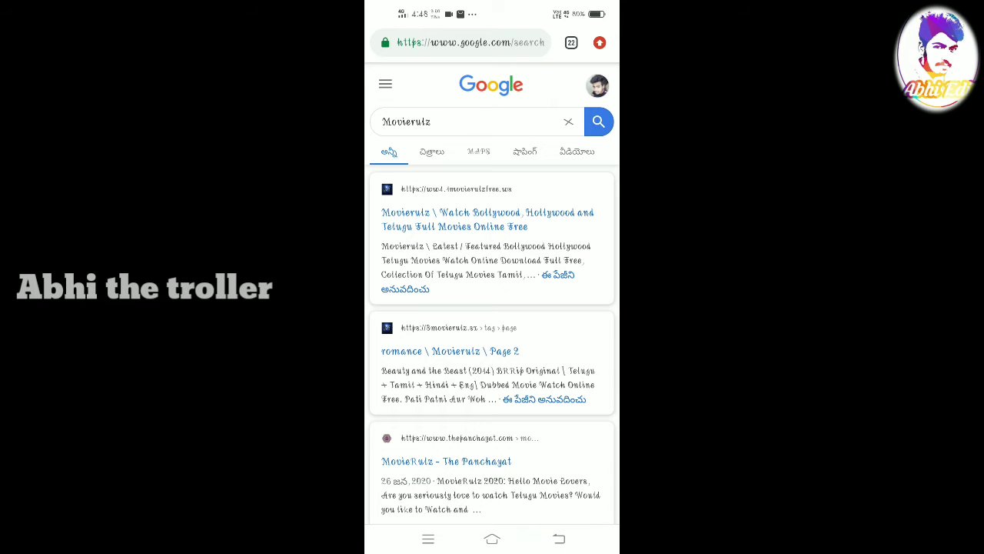
{"action": "left_click", "coordinate": [450, 350]}
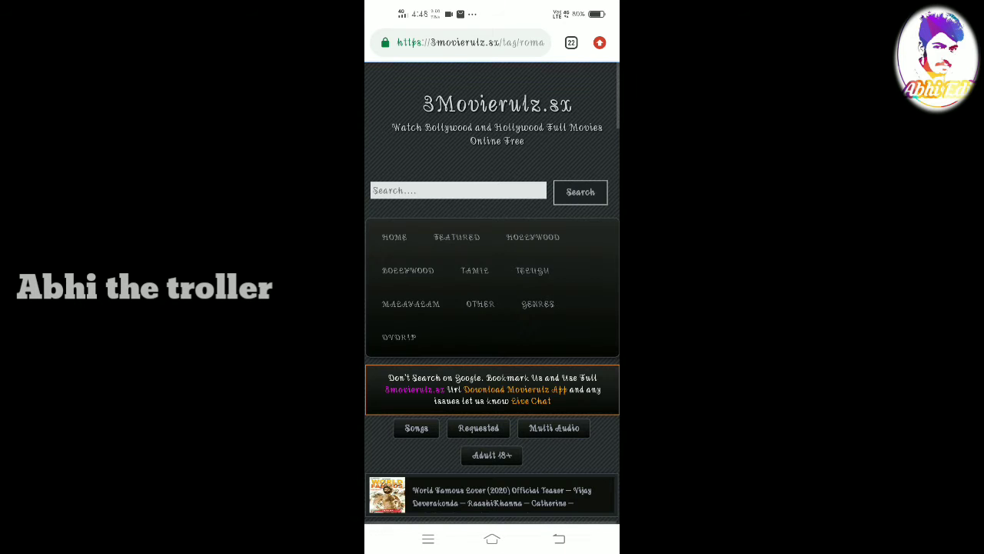
Scroll down through the romance movie poster grid on 3Movierulz.
{"action": "scroll", "scroll_direction": "down", "scroll_amount": 3}
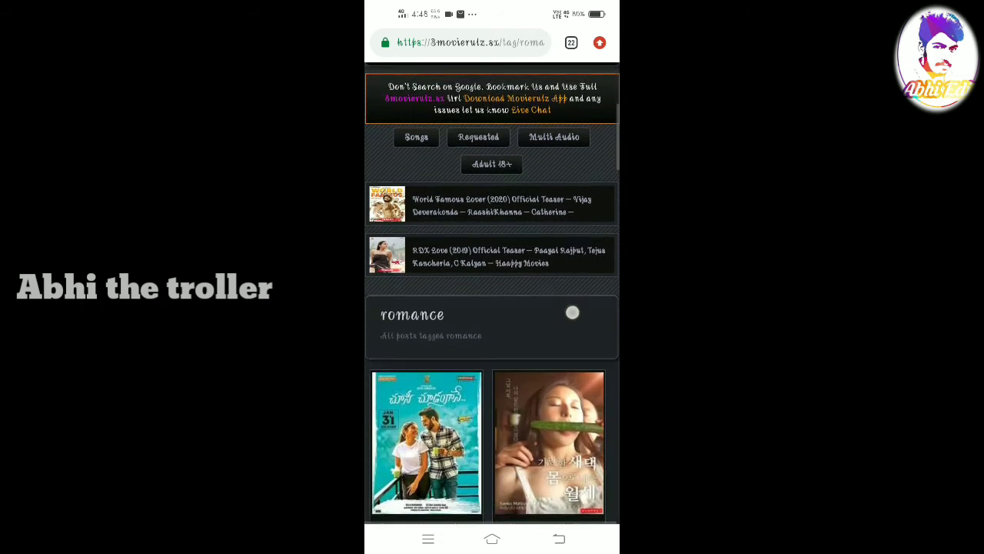
{"action": "scroll", "scroll_direction": "down", "scroll_amount": 3}
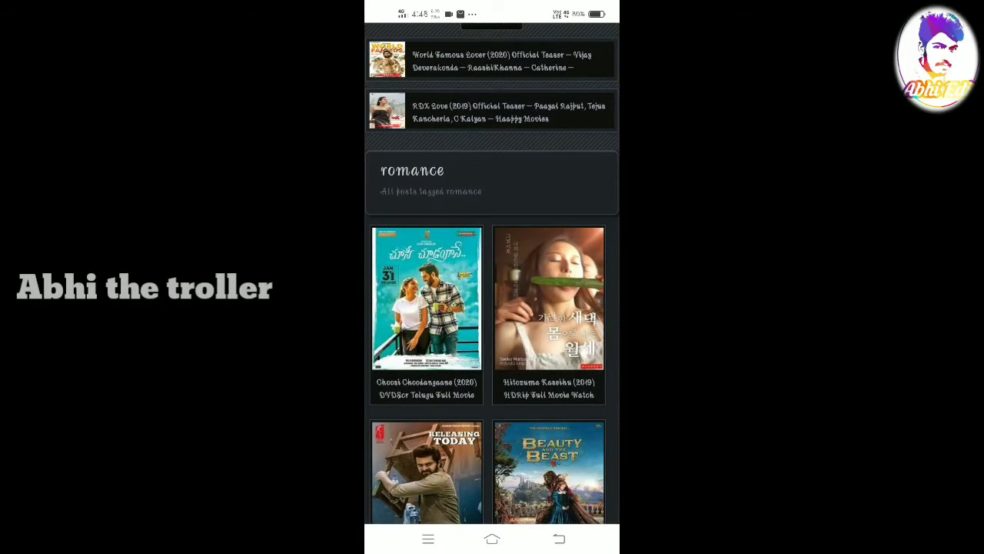
{"action": "scroll", "scroll_direction": "down", "scroll_amount": 3}
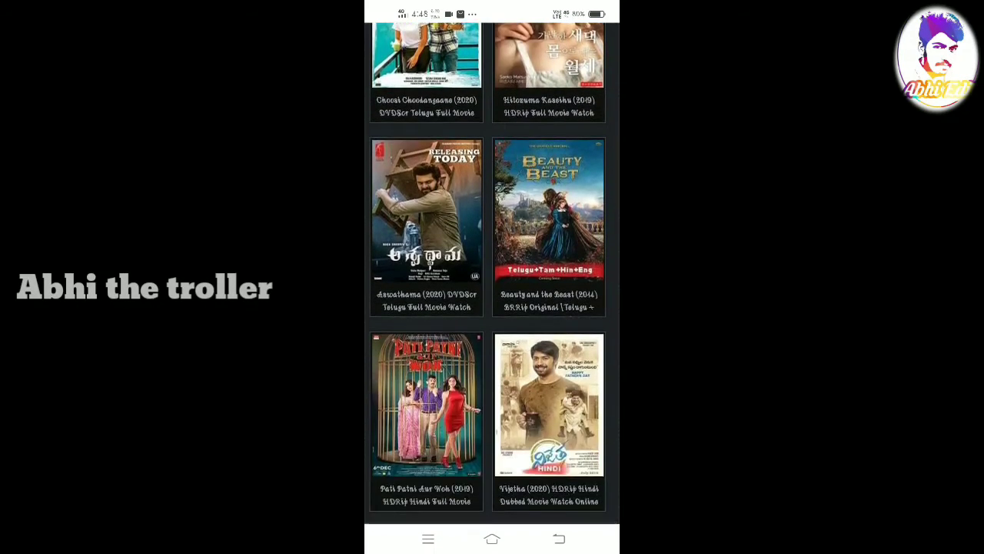
{"action": "scroll", "scroll_direction": "down", "scroll_amount": 3}
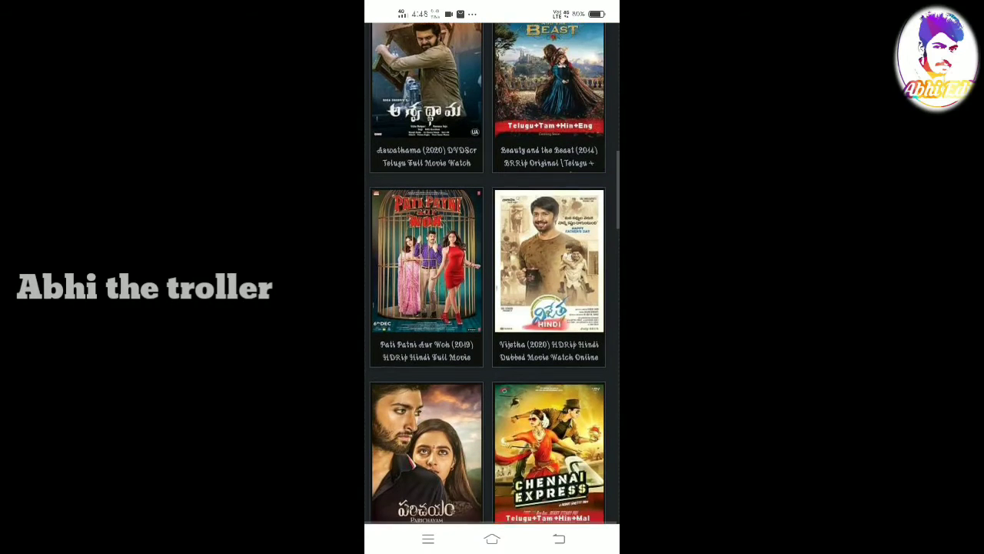
{"action": "scroll", "scroll_direction": "down", "scroll_amount": 3}
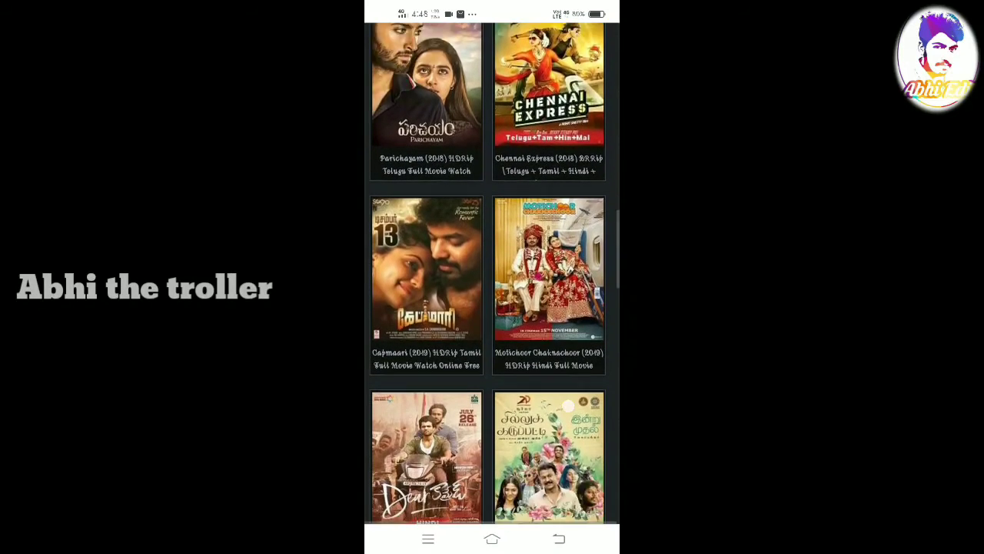
{"action": "scroll", "scroll_direction": "down", "scroll_amount": 3}
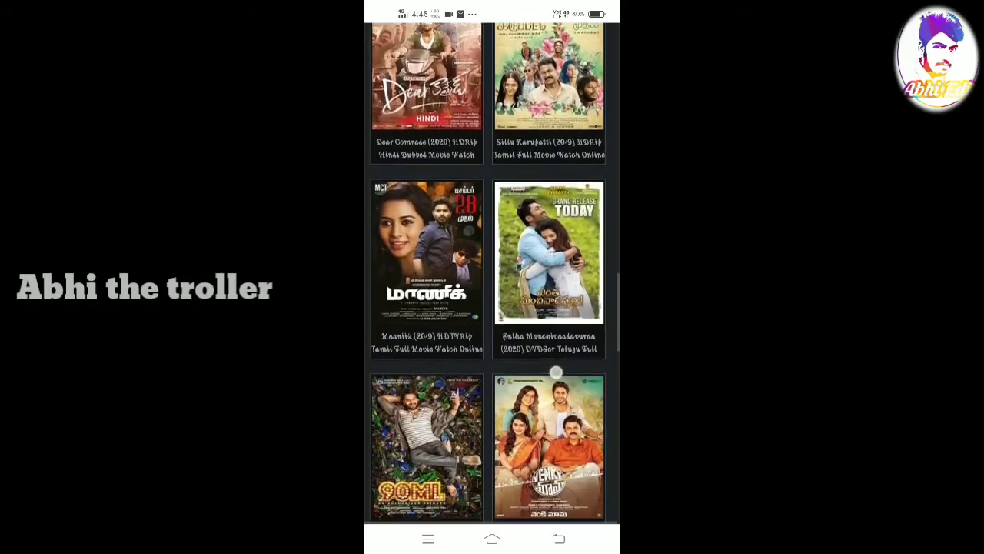
{"action": "scroll", "scroll_direction": "down", "scroll_amount": 3}
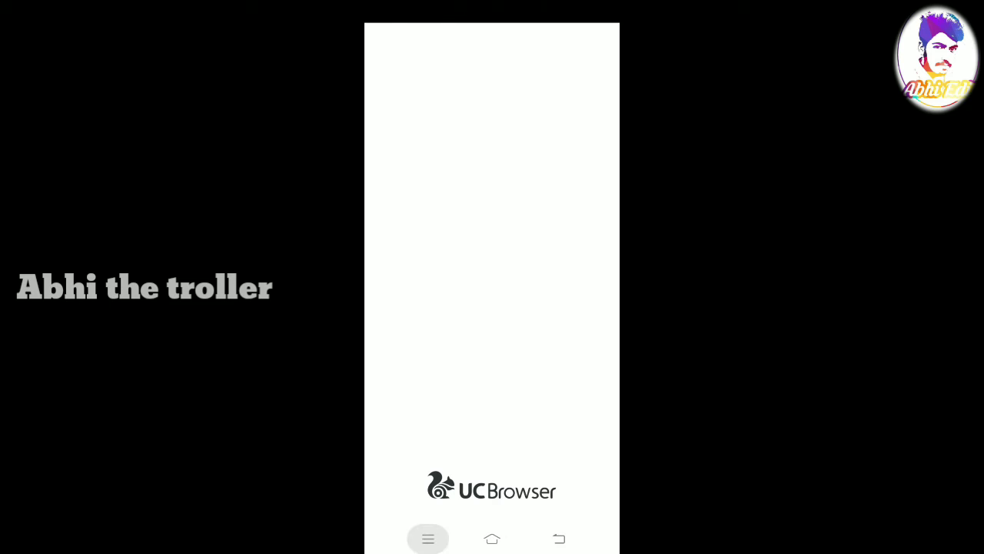
Open a movie poster's page and scroll to its GET THIS TORRENT download buttons.
{"action": "left_click", "coordinate": [427, 539]}
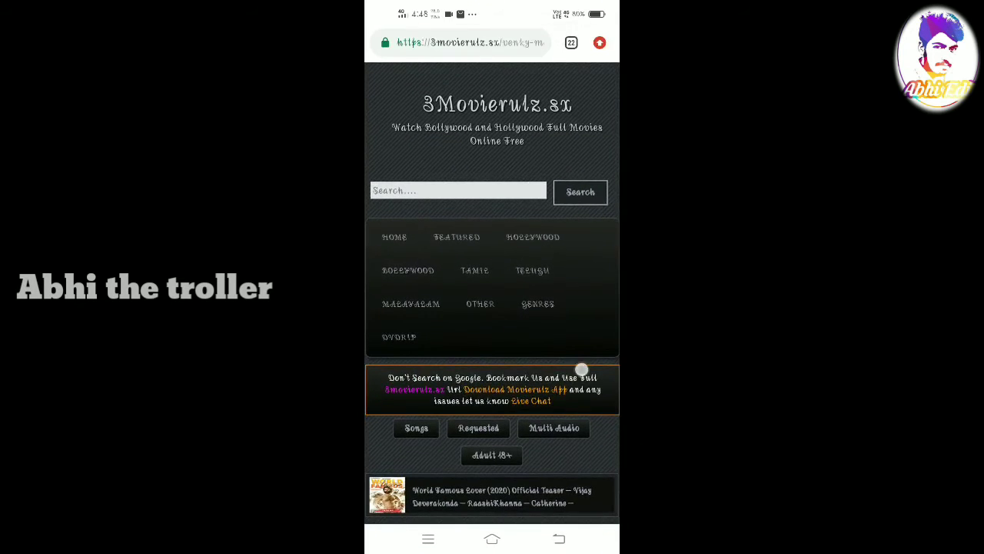
{"action": "scroll", "scroll_direction": "down", "scroll_amount": 3}
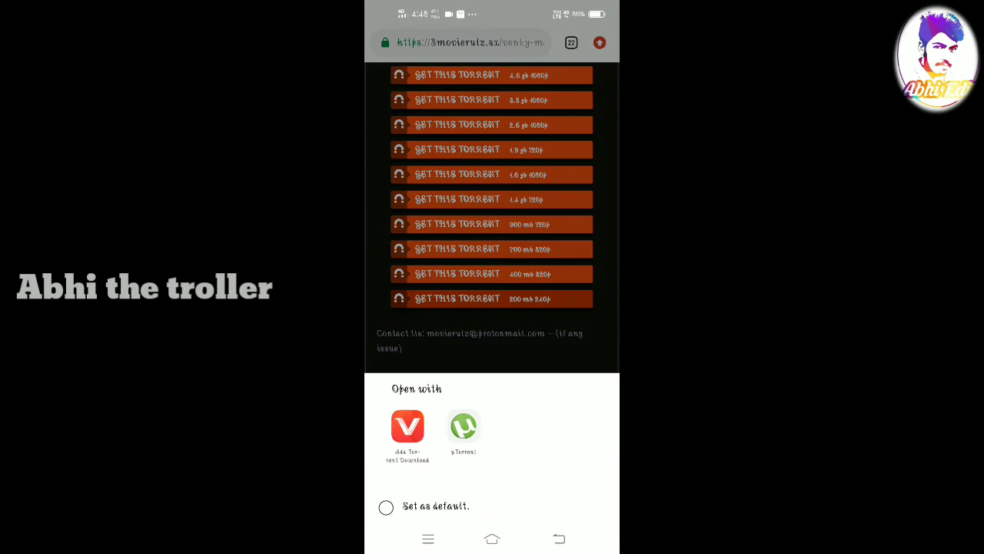
Send a GET THIS TORRENT link to µTorrent via Open with, then show Chrome's open tabs overview.
{"action": "left_click", "coordinate": [407, 426]}
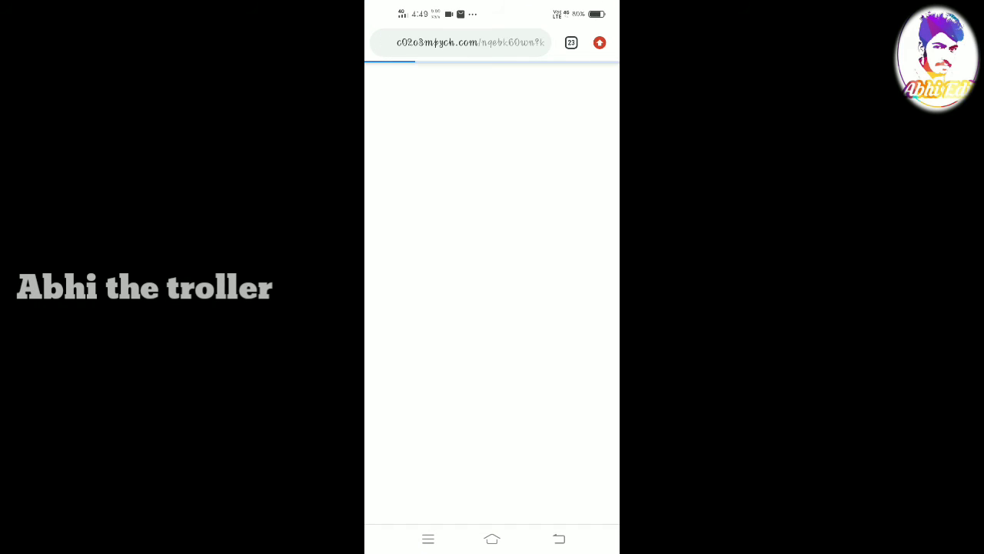
{"action": "left_click", "coordinate": [570, 43]}
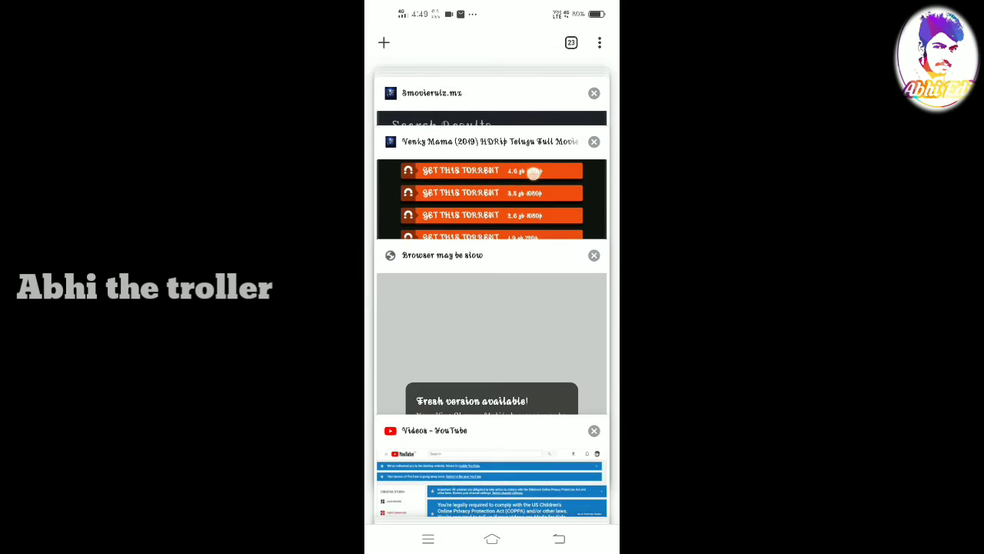